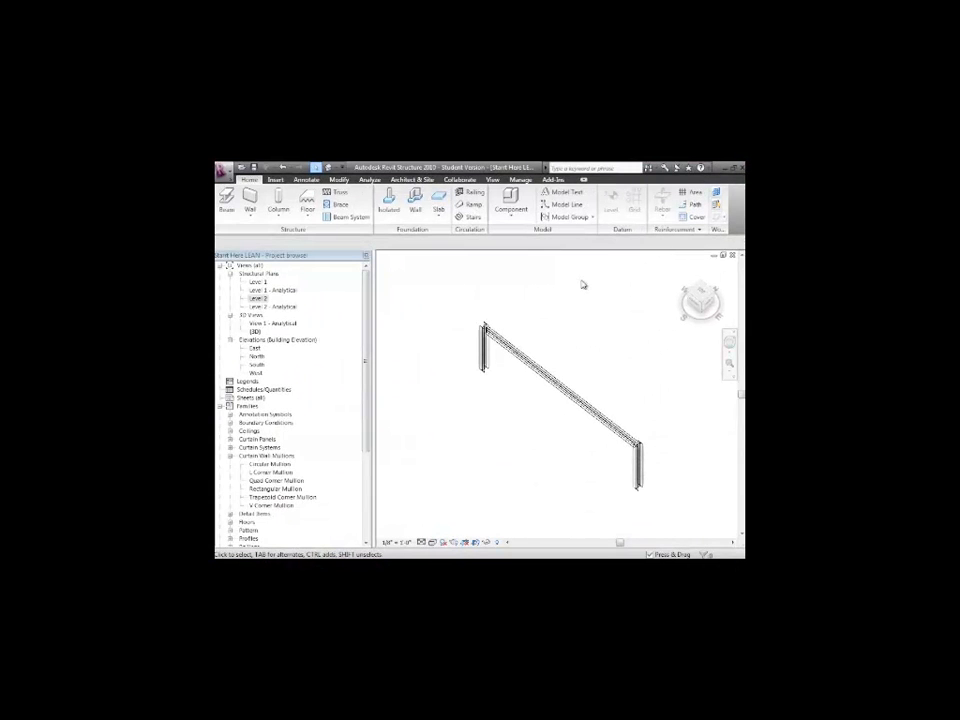
# Start the isolated foundation tool, triggering the no-foundation-family-loaded prompt
pyautogui.click(413, 197)
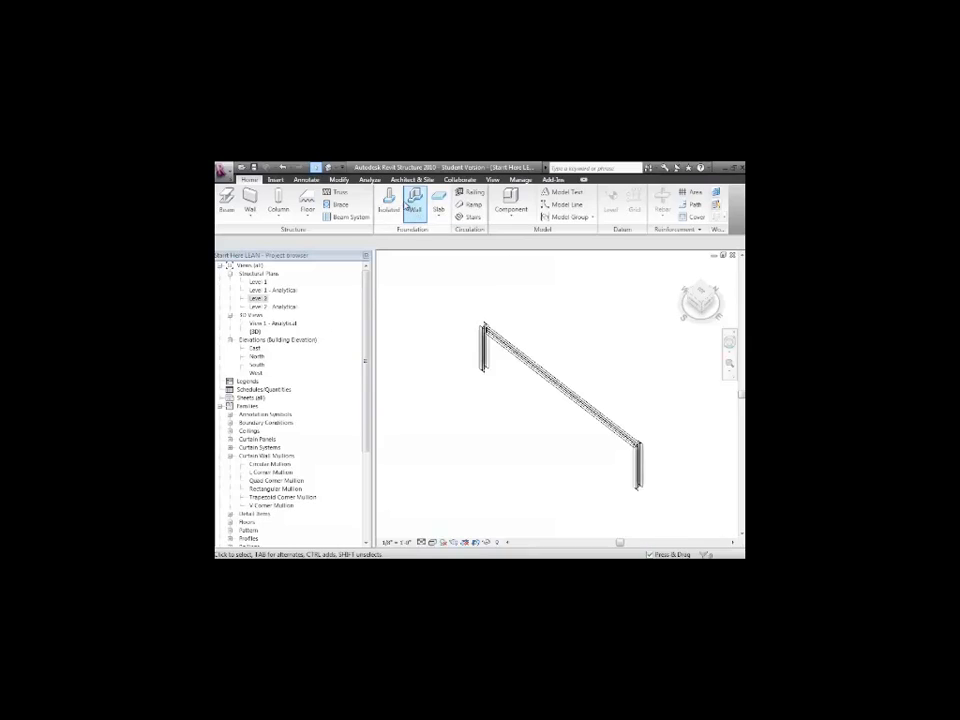
pyautogui.moveTo(389, 197)
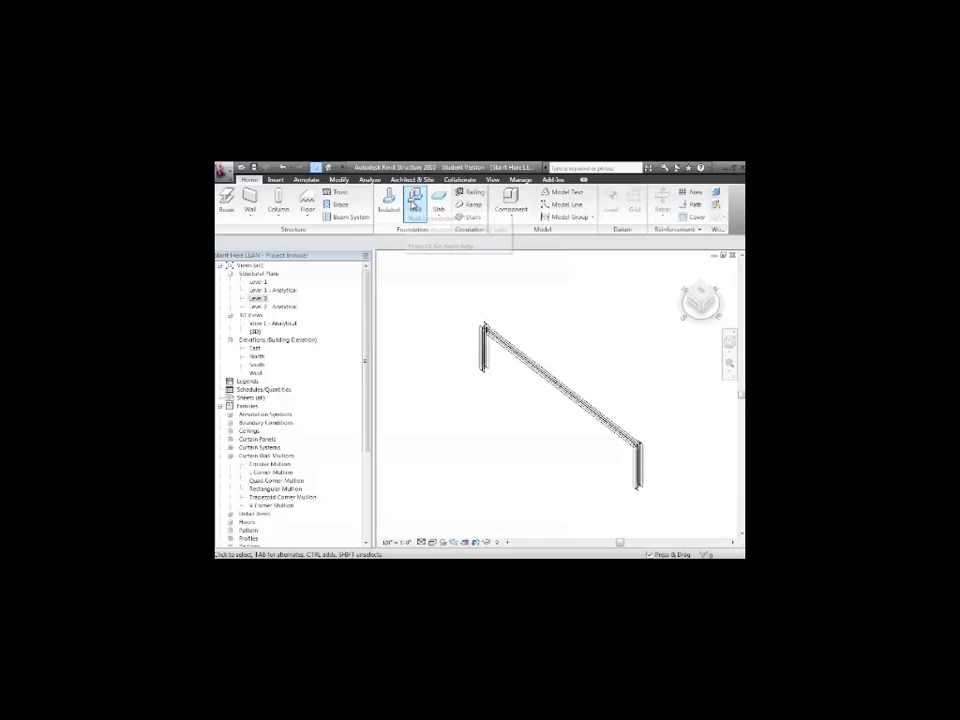
pyautogui.moveTo(438, 197)
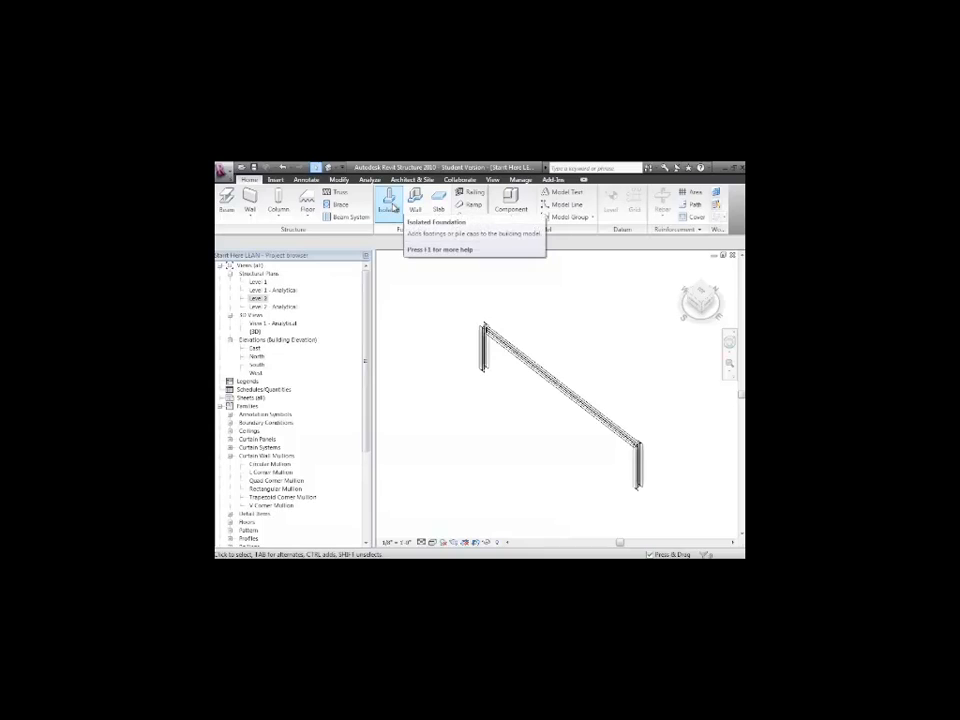
pyautogui.click(388, 199)
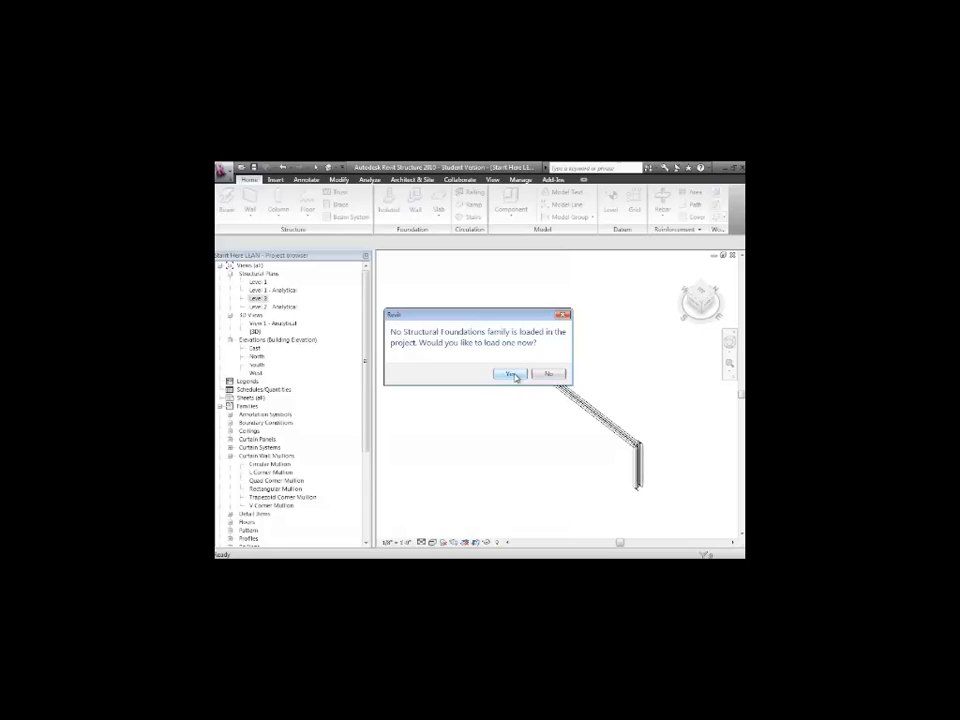
# Load the Footing-Rectangular family from the Foundations folder
pyautogui.click(511, 373)
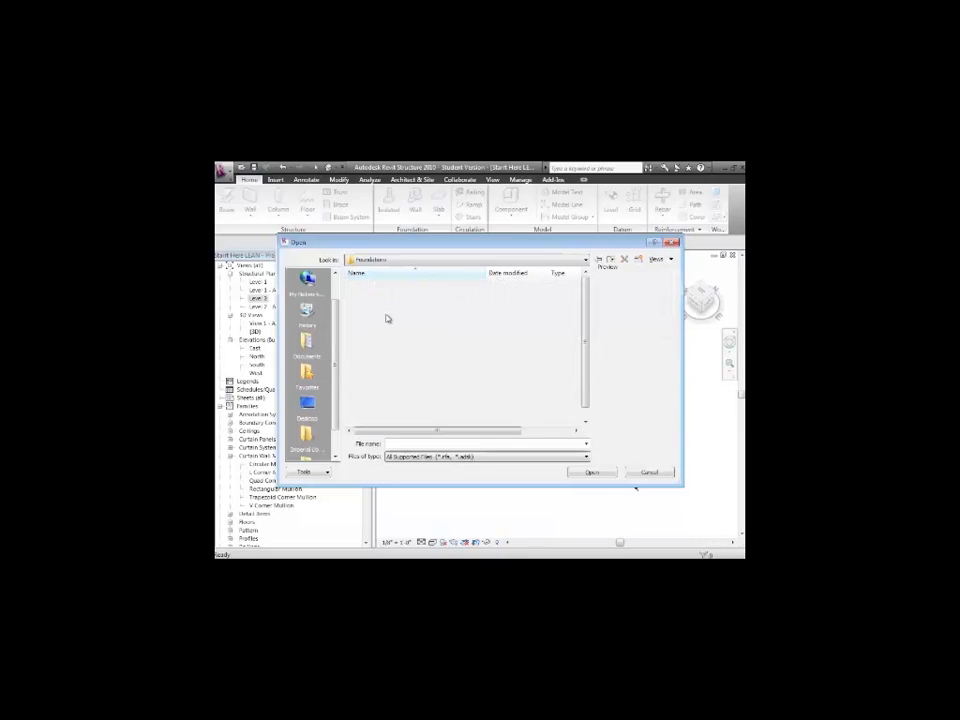
pyautogui.click(385, 284)
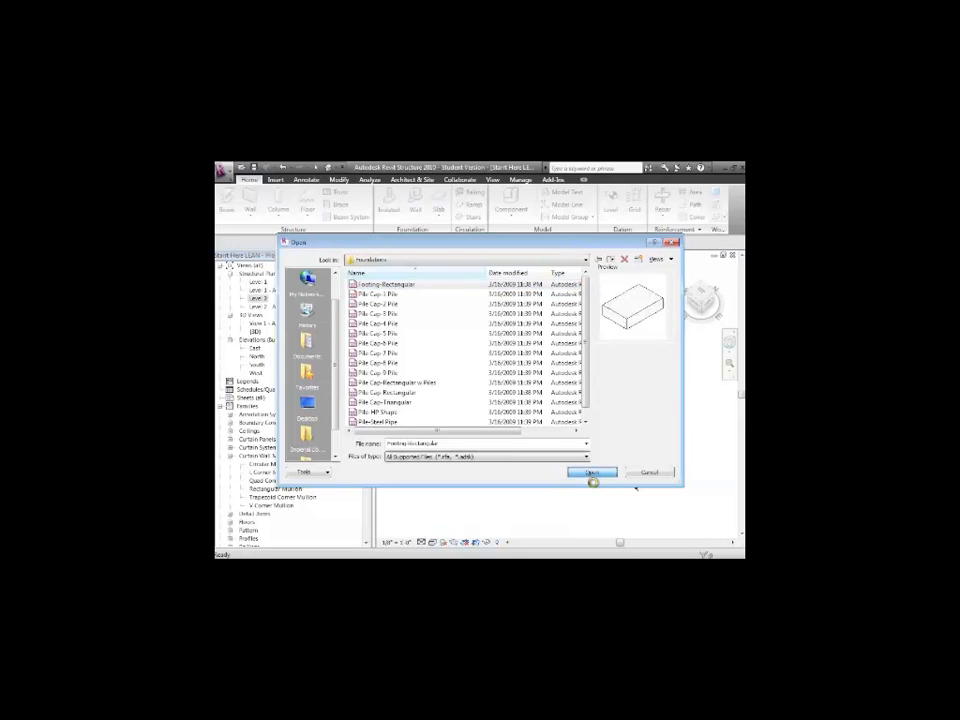
pyautogui.click(592, 472)
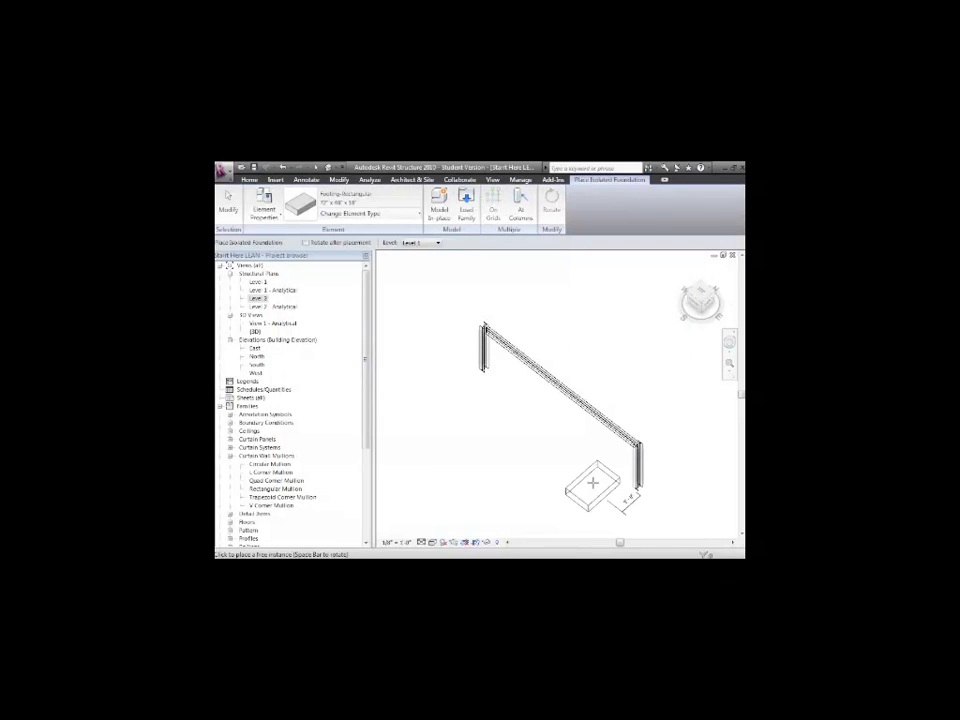
pyautogui.click(495, 385)
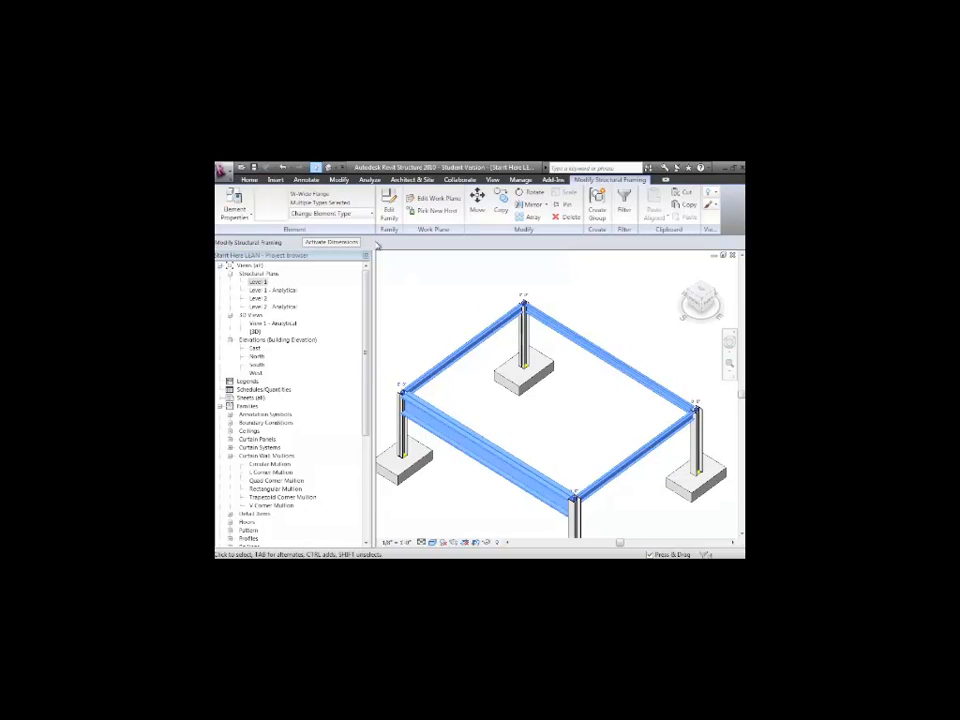
# Set the beams' start and end moment connections to Moment Frame and review Start Release
pyautogui.click(237, 200)
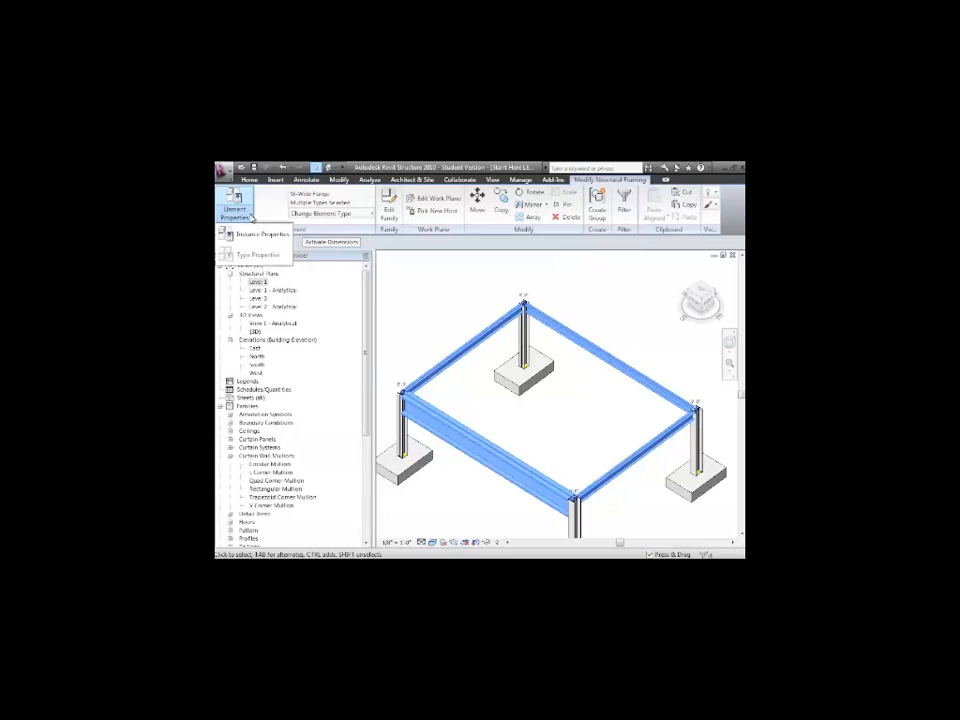
pyautogui.click(238, 205)
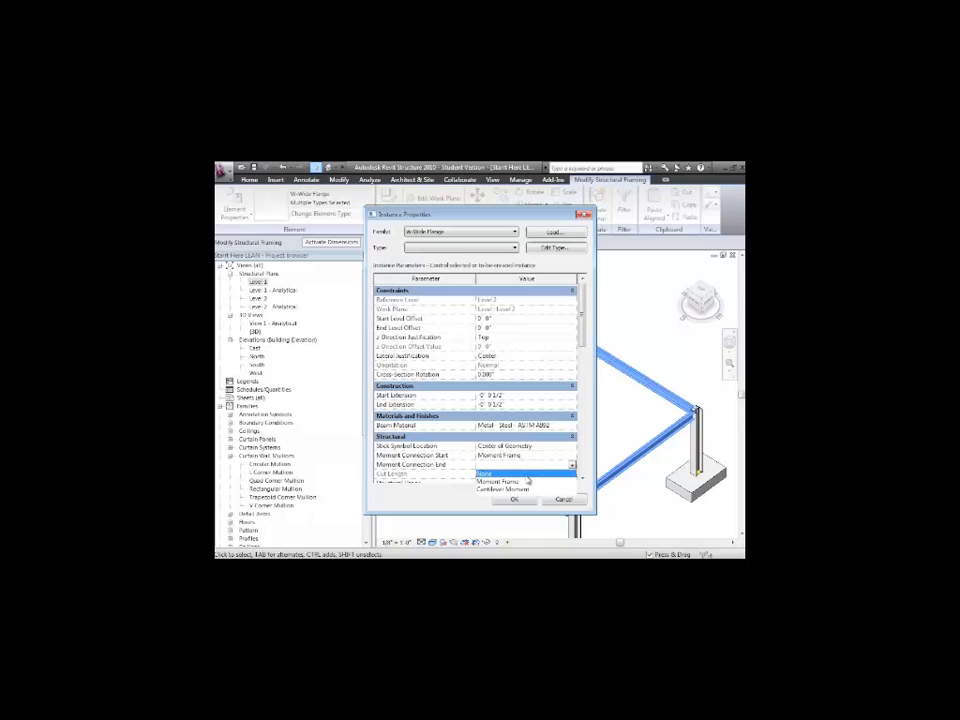
pyautogui.click(500, 483)
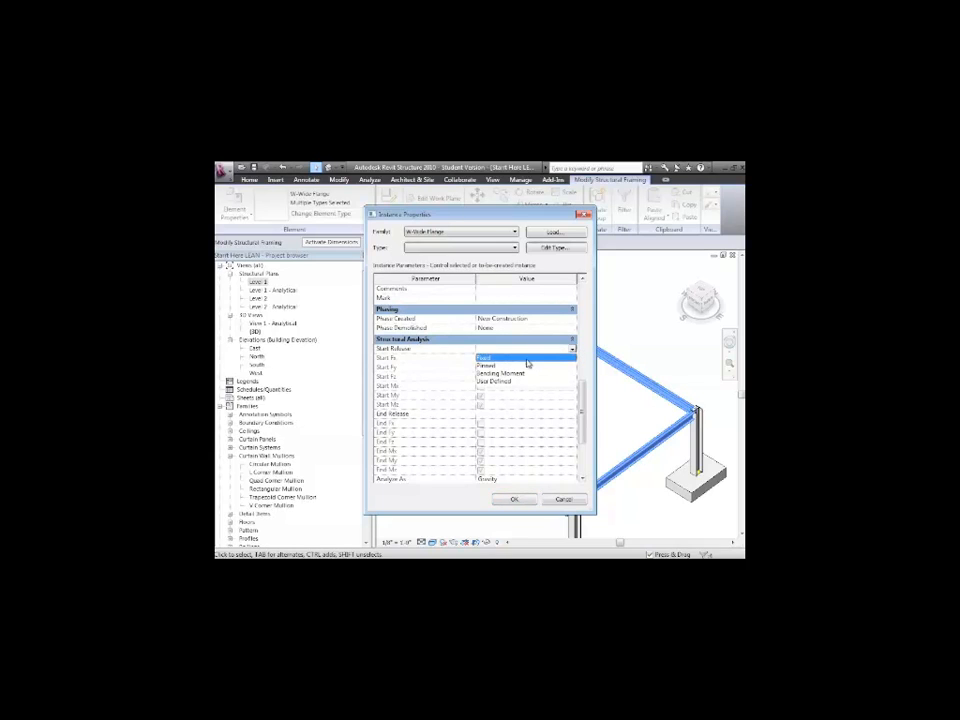
pyautogui.click(485, 357)
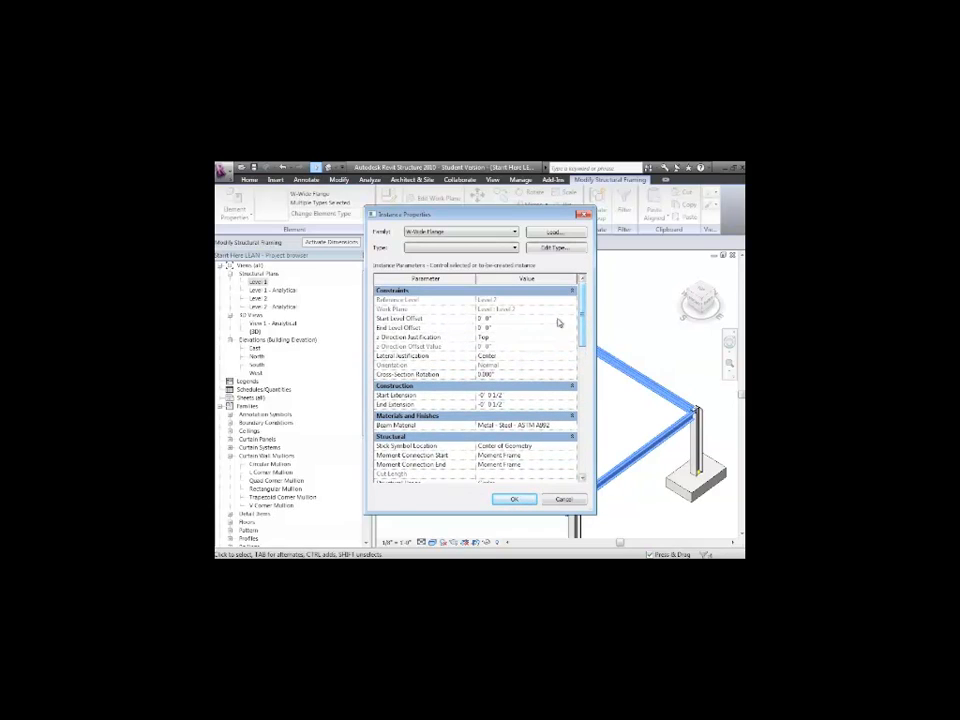
# Apply new start and end level offsets to the perimeter beams and close properties
pyautogui.click(495, 318)
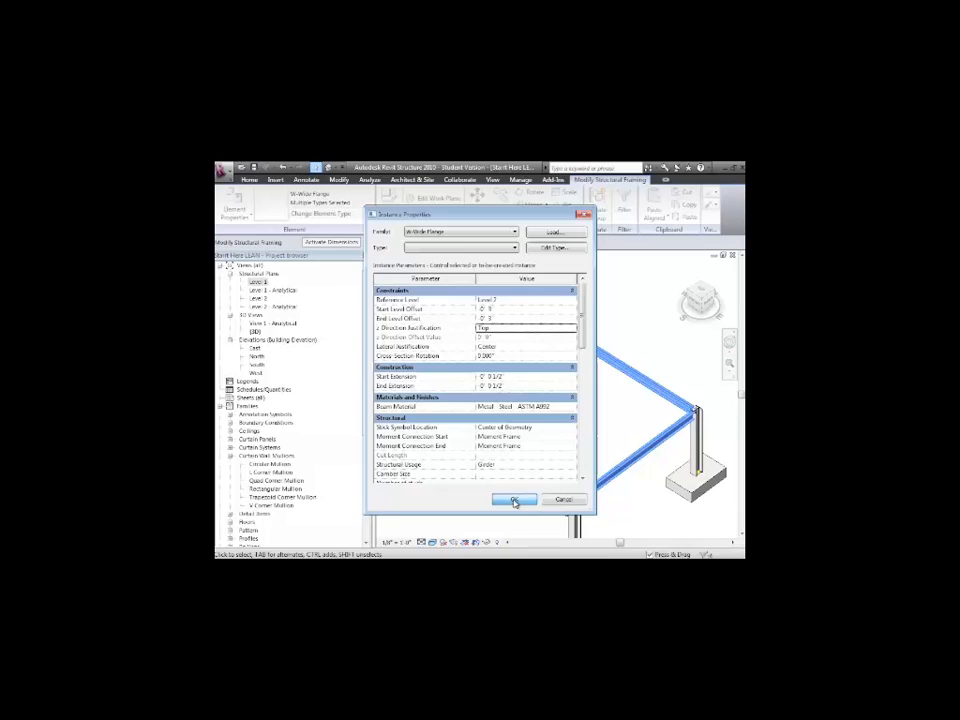
pyautogui.click(514, 500)
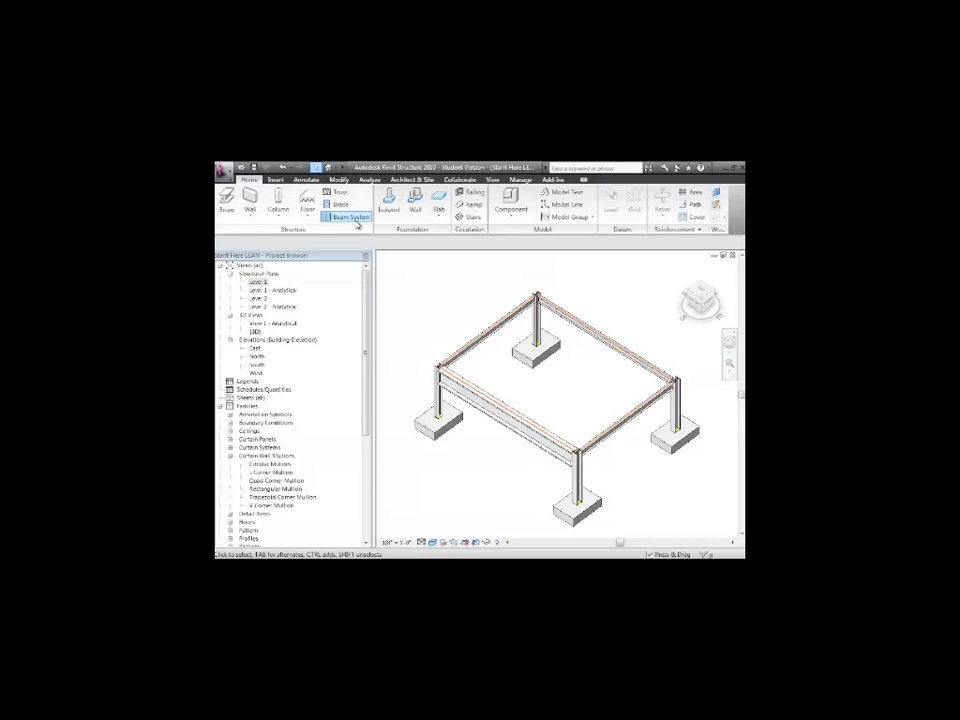
# Create a beam system bounded by the perimeter beams across the top bay
pyautogui.click(350, 217)
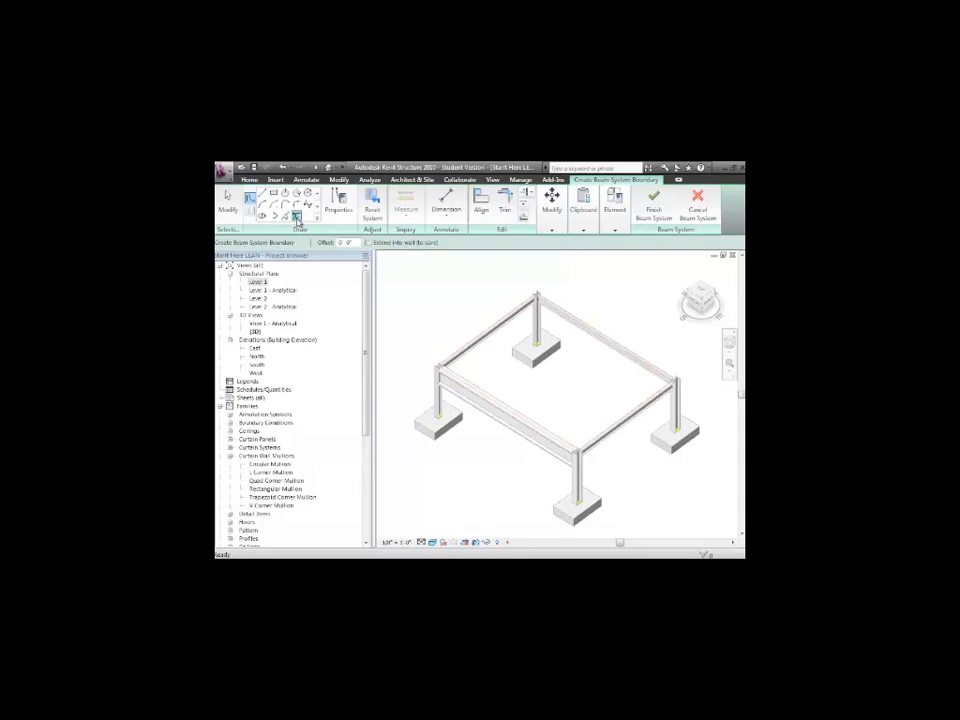
pyautogui.moveTo(296, 218)
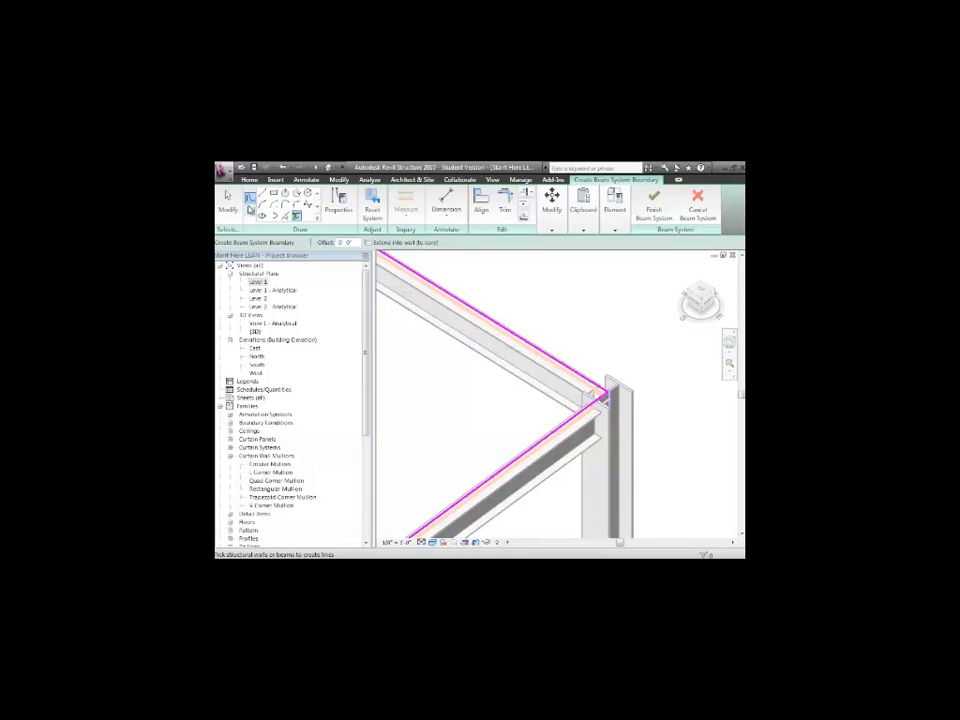
pyautogui.moveTo(652, 200)
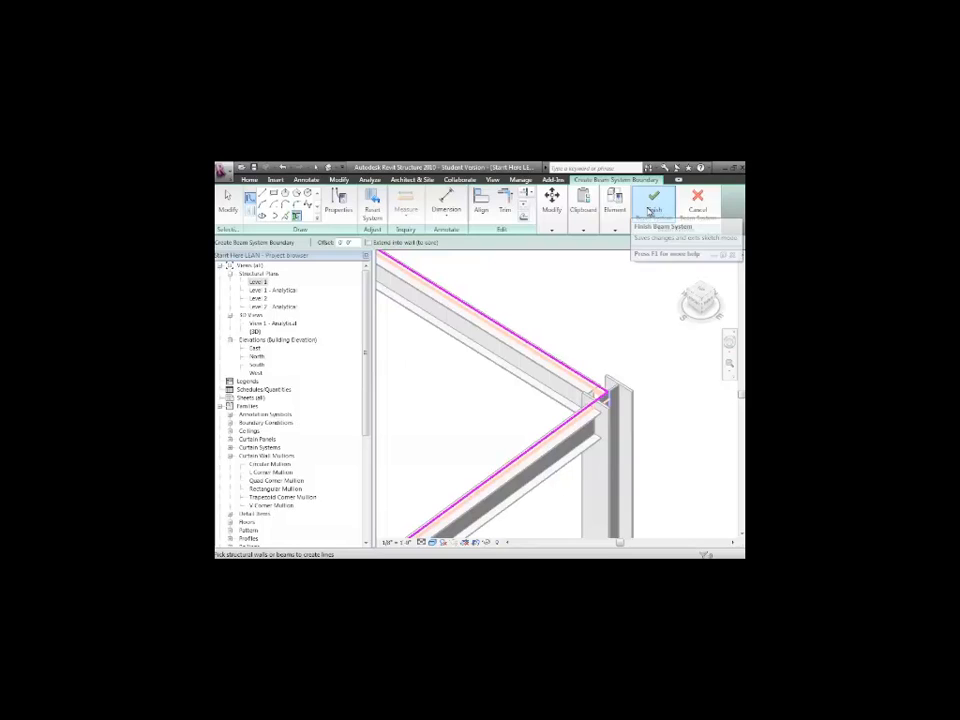
pyautogui.click(650, 198)
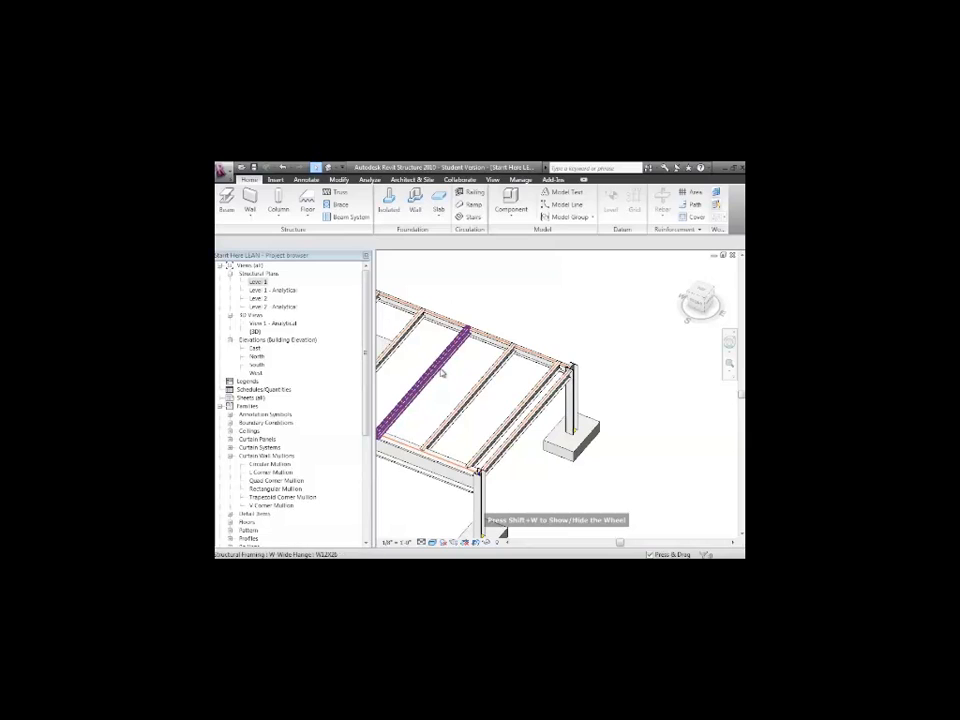
# Select the joist beam system and change its Elevation in Instance Properties
pyautogui.click(440, 370)
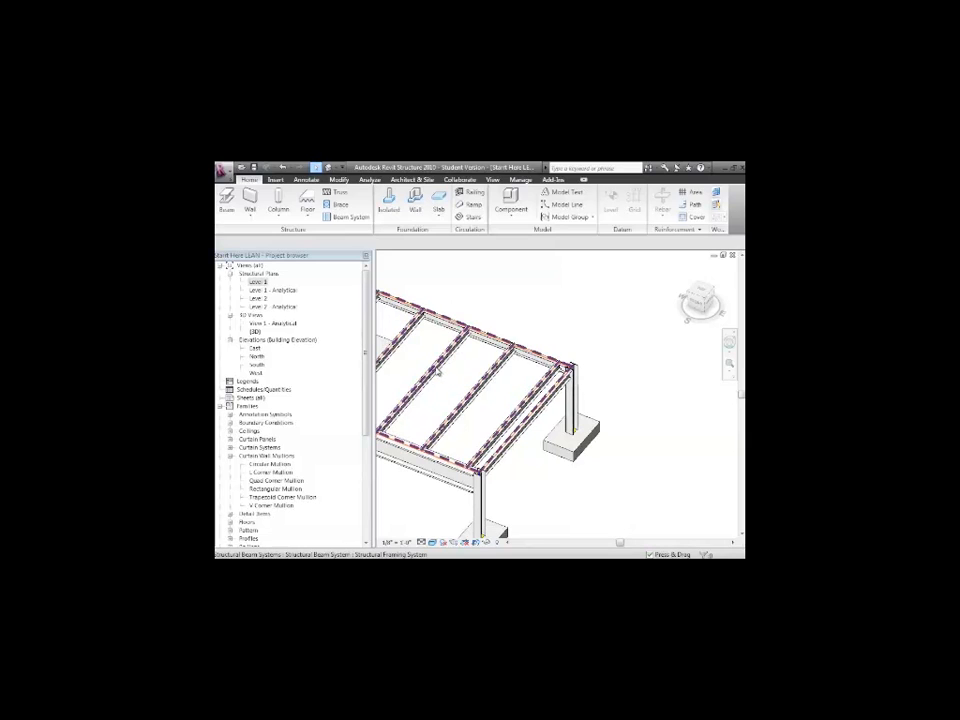
pyautogui.click(450, 375)
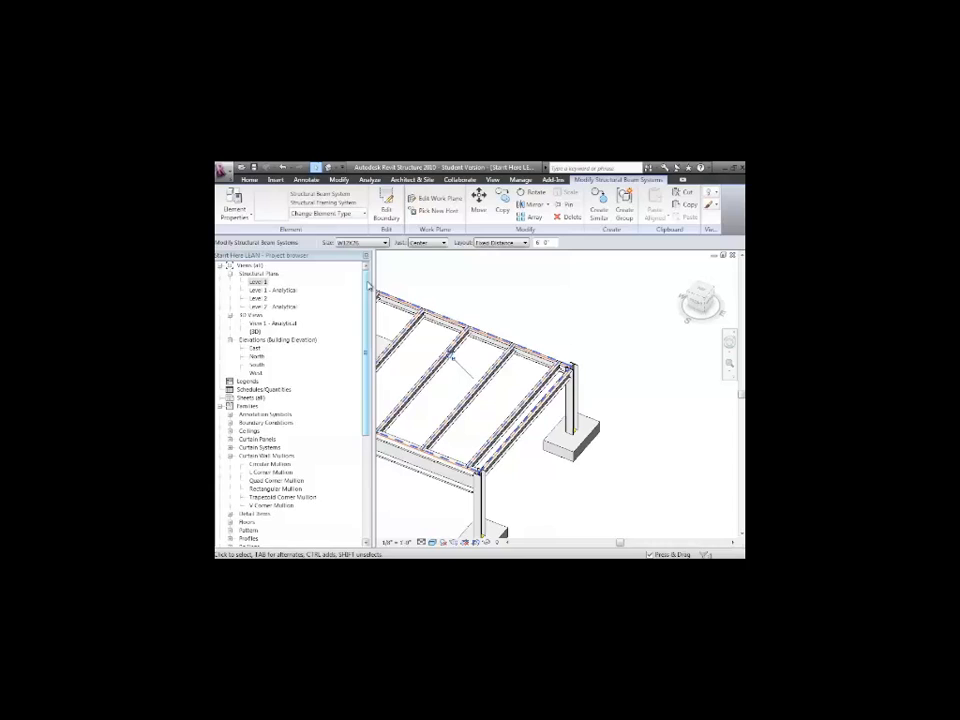
pyautogui.click(235, 208)
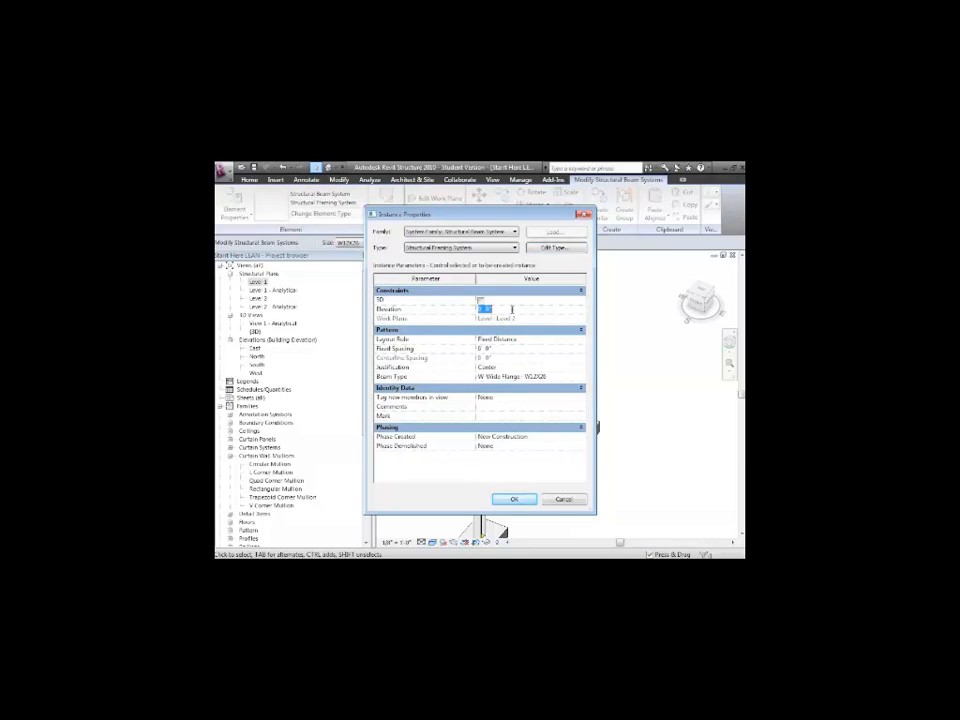
pyautogui.click(515, 499)
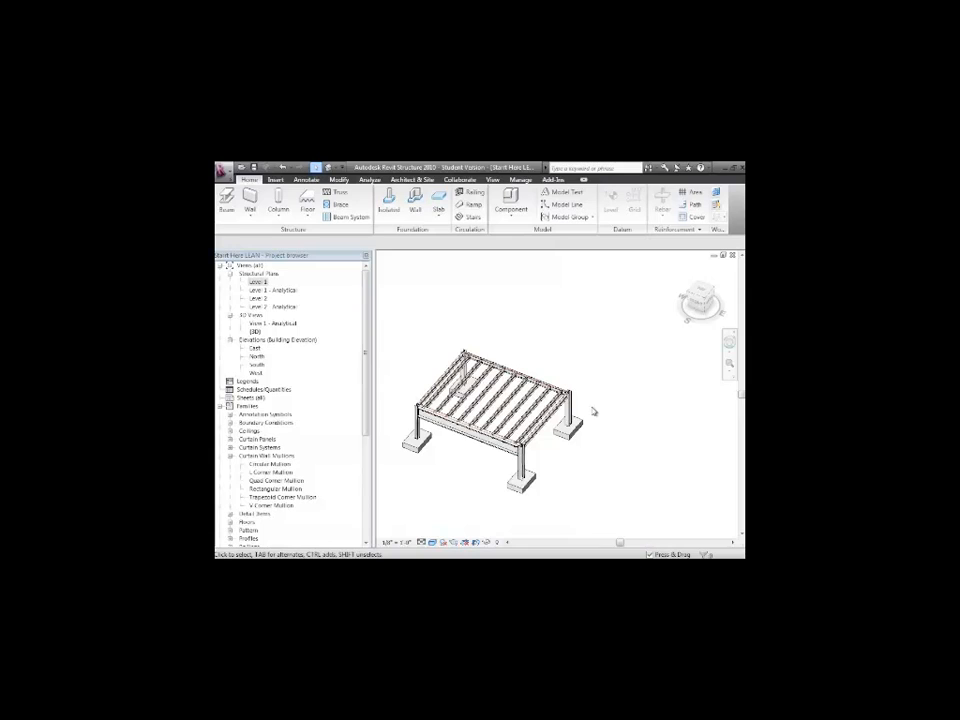
# Sketch a structural floor bounded by the supporting beams over the top bay
pyautogui.click(730, 342)
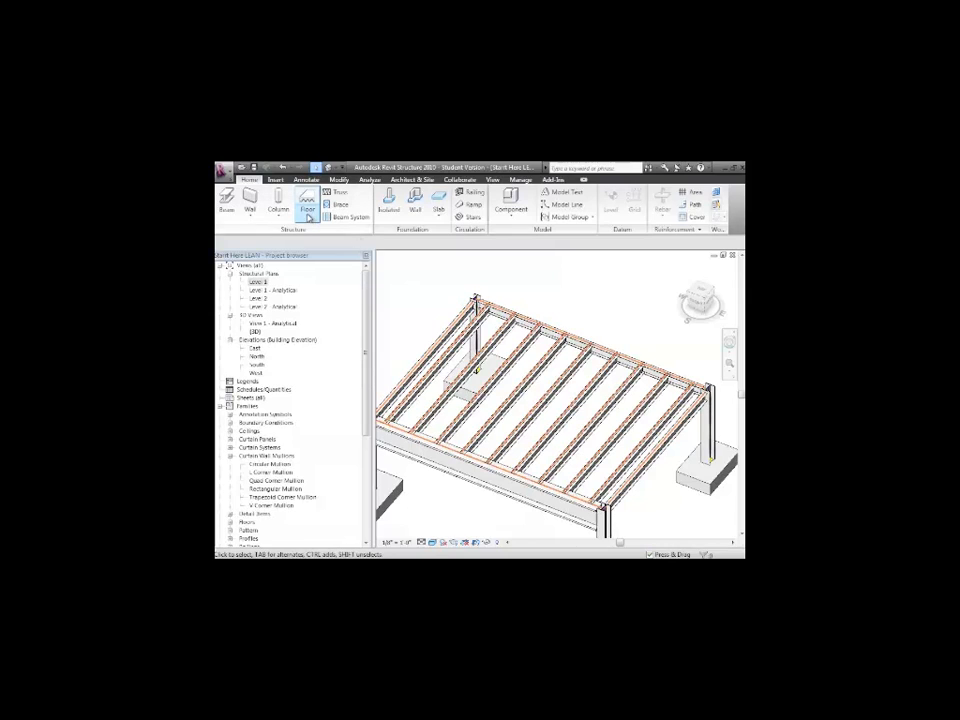
pyautogui.click(308, 200)
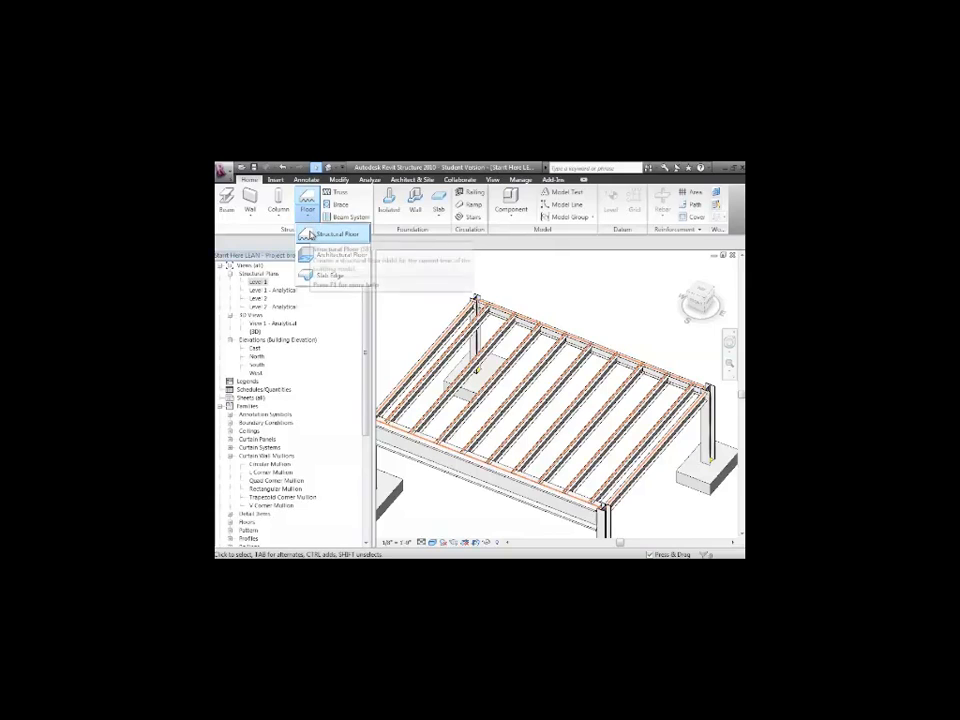
pyautogui.click(338, 247)
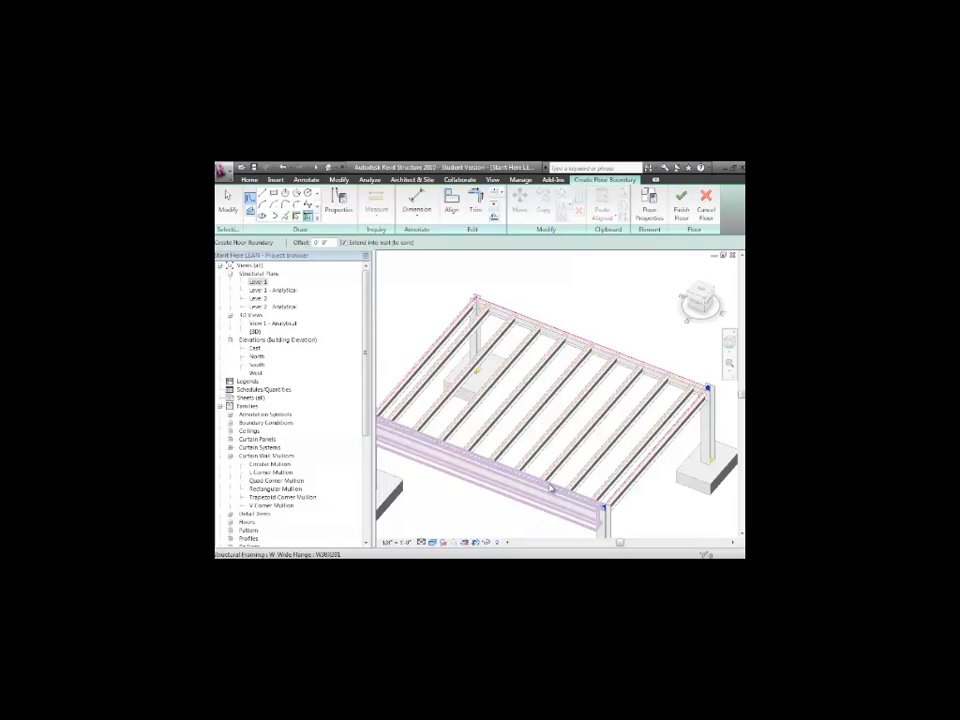
pyautogui.click(681, 205)
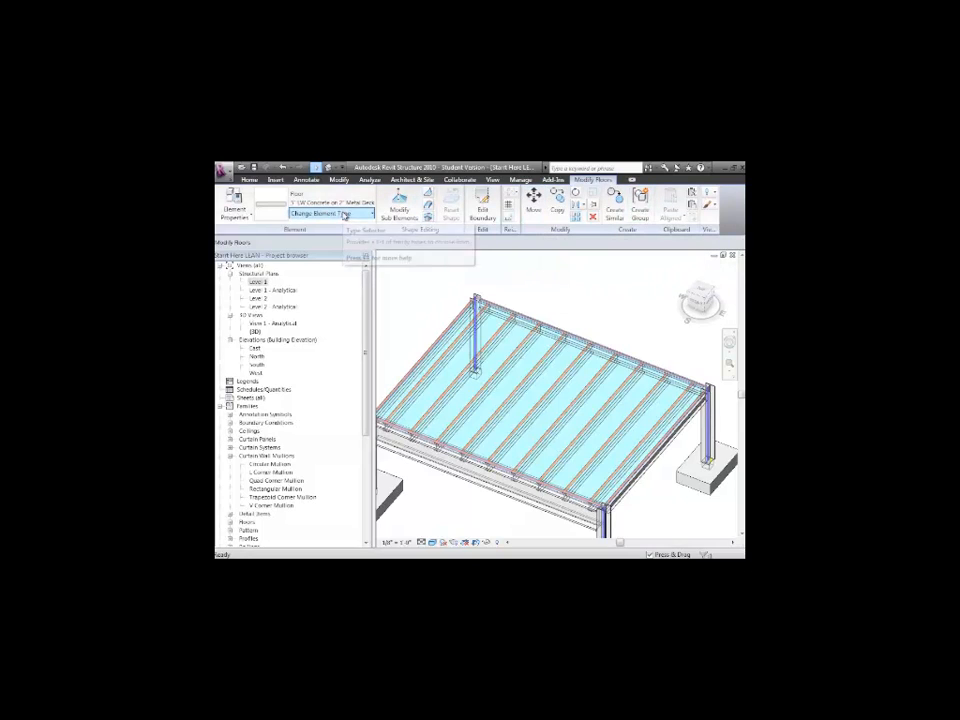
# Review the floor type list for the concrete-on-metal-deck floor
pyautogui.click(360, 213)
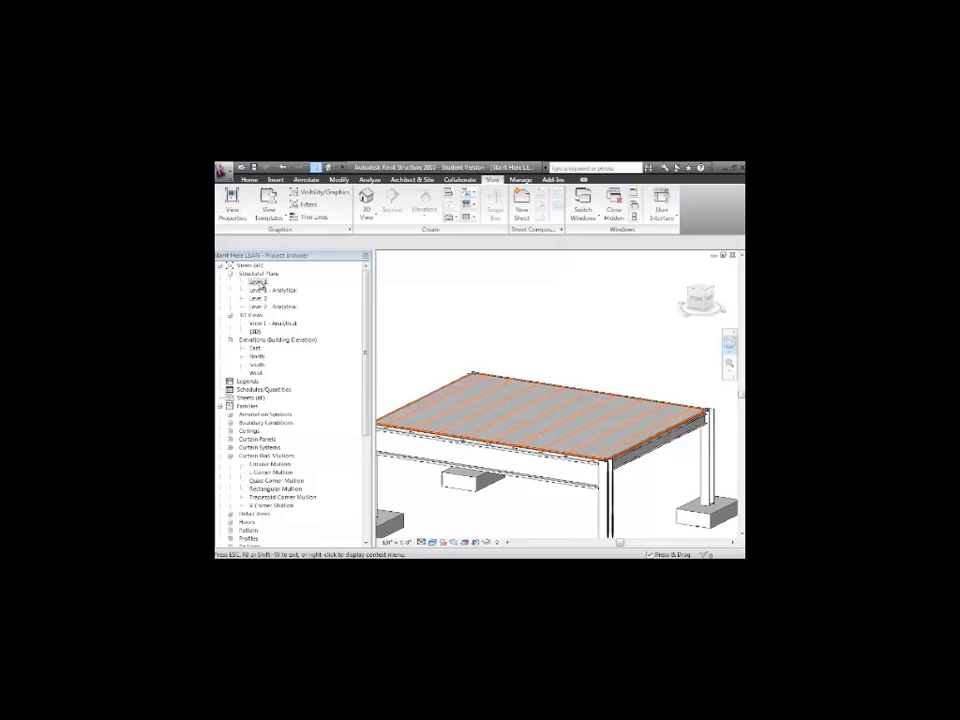
# Cut a section through the frame and show the deck profile at Fine detail
pyautogui.click(424, 198)
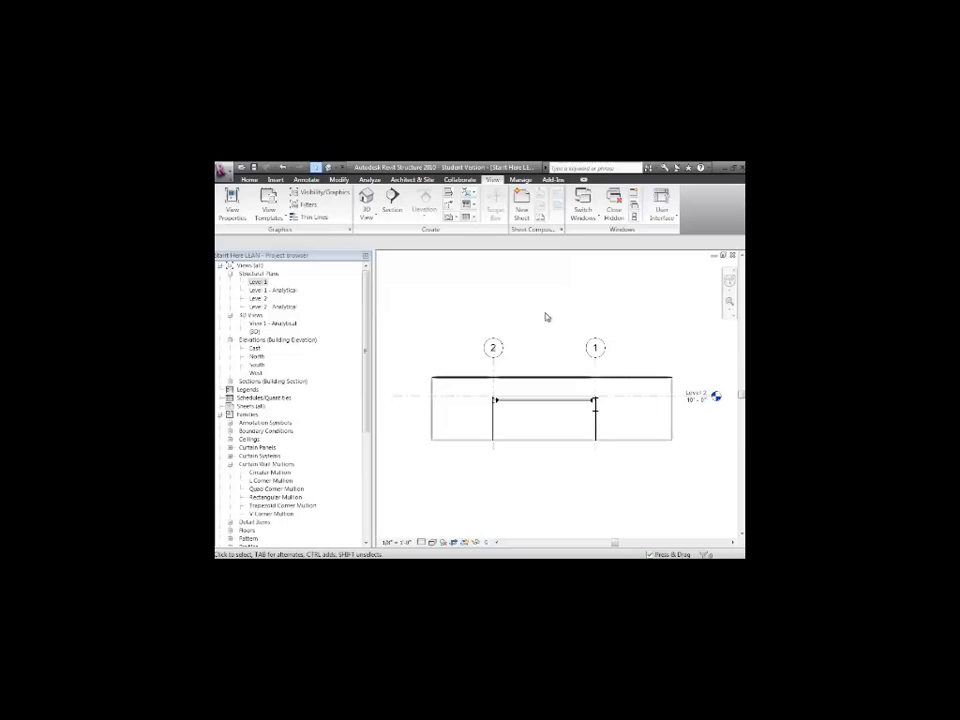
pyautogui.moveTo(570, 362)
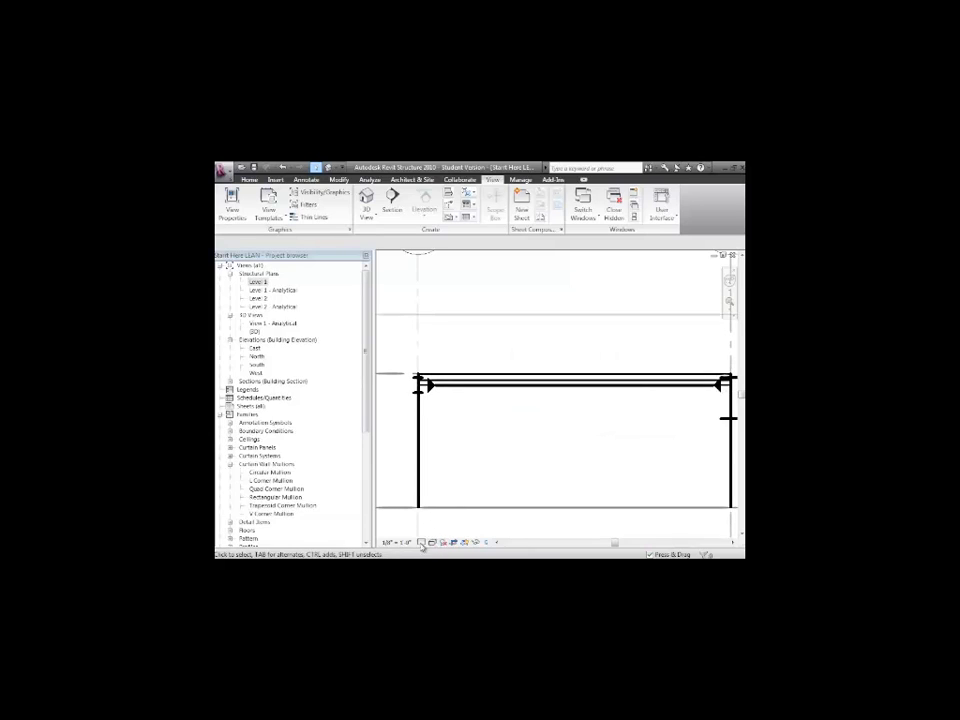
pyautogui.click(422, 543)
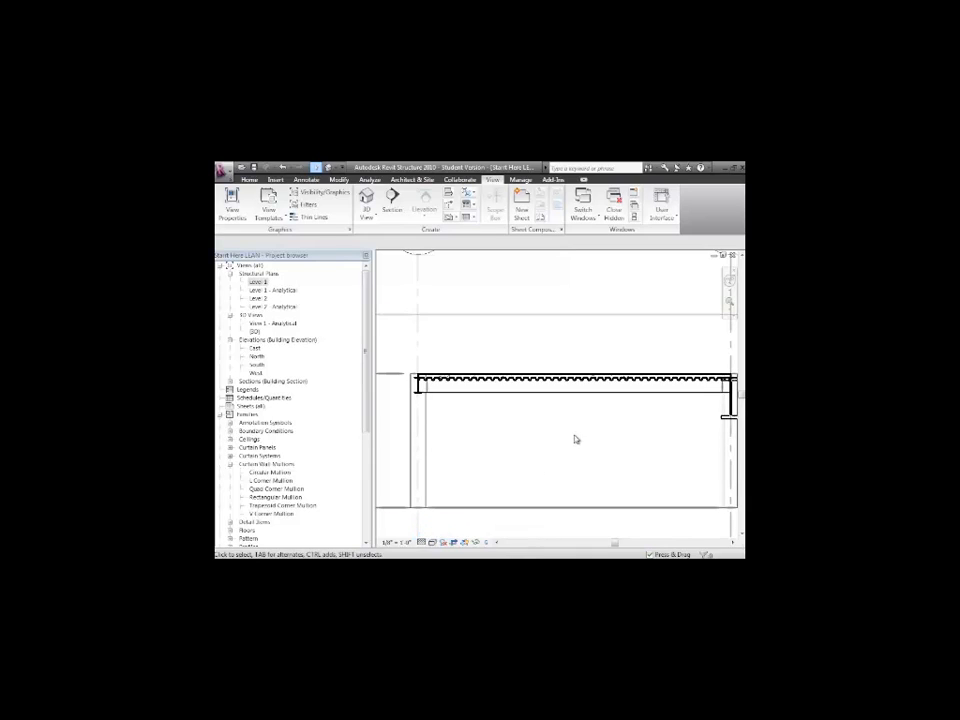
pyautogui.moveTo(528, 326)
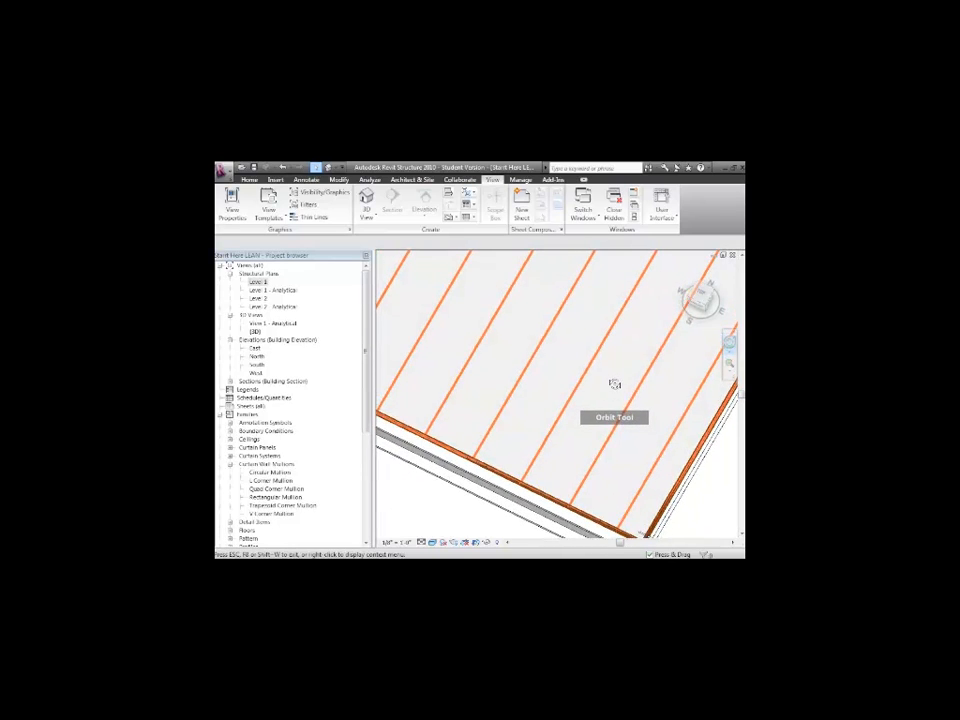
# Switch the 3D view to Wireframe and select the joist beam system
pyautogui.moveTo(614, 385); pyautogui.dragTo(615, 390)
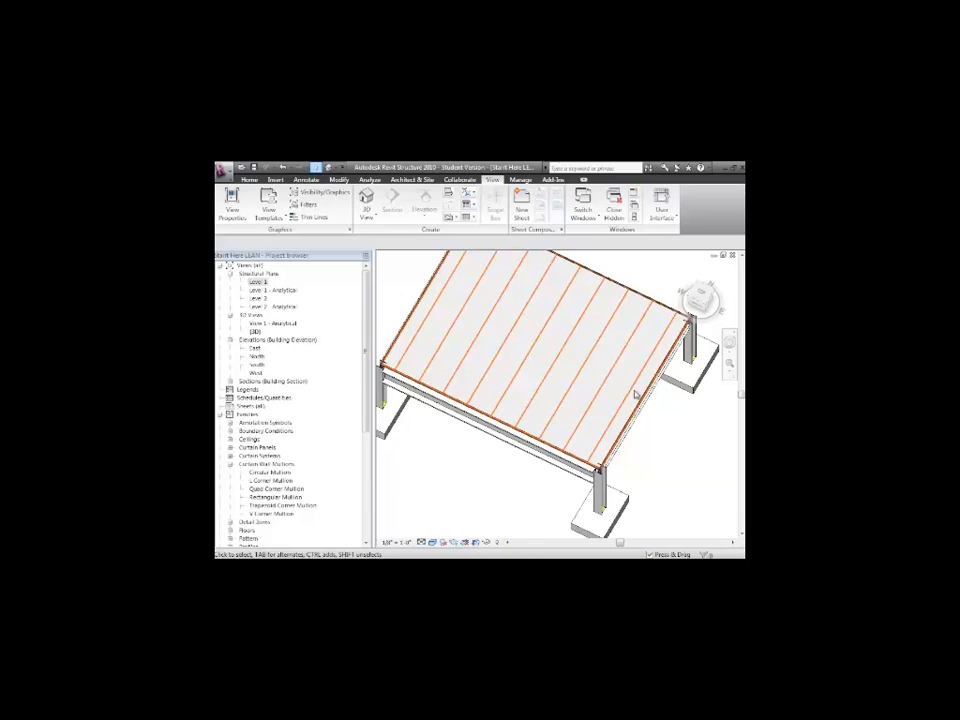
pyautogui.click(635, 395)
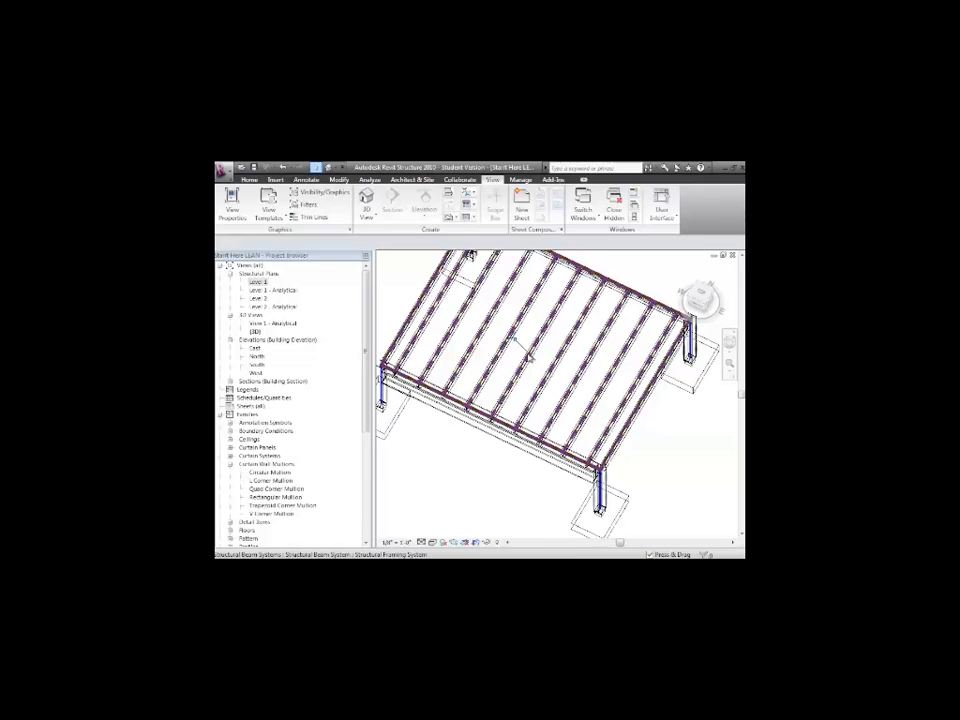
pyautogui.click(530, 355)
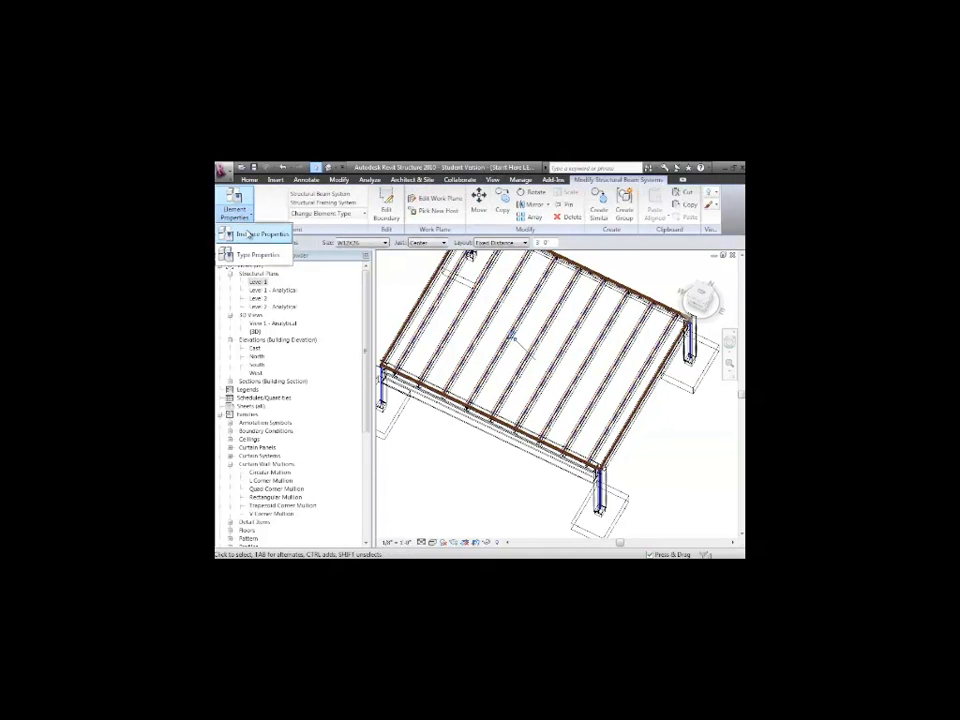
pyautogui.click(258, 233)
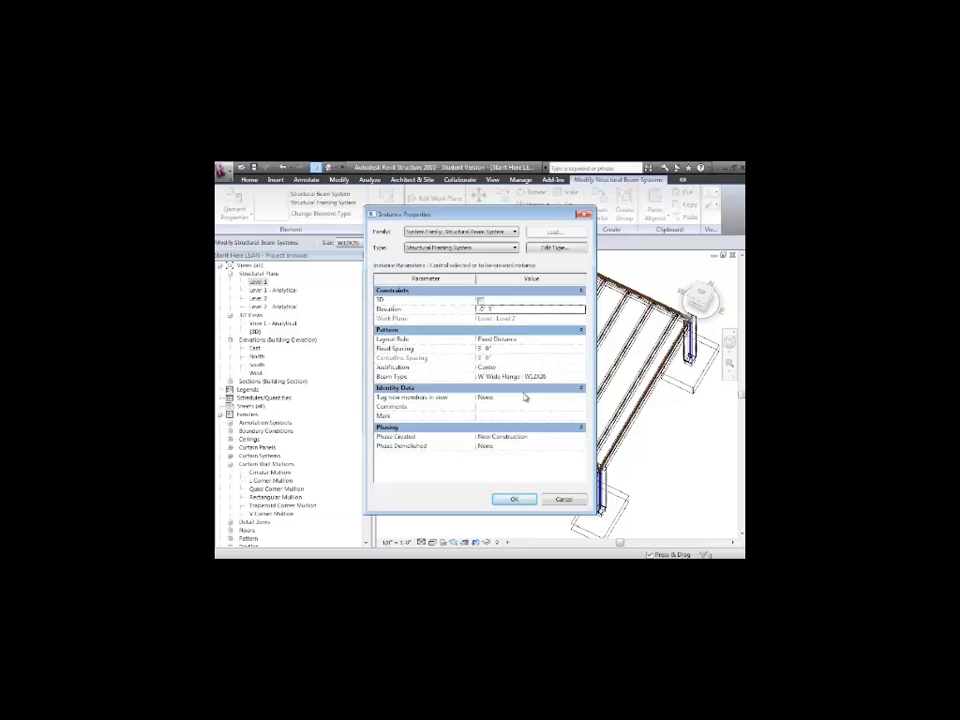
pyautogui.moveTo(530, 414)
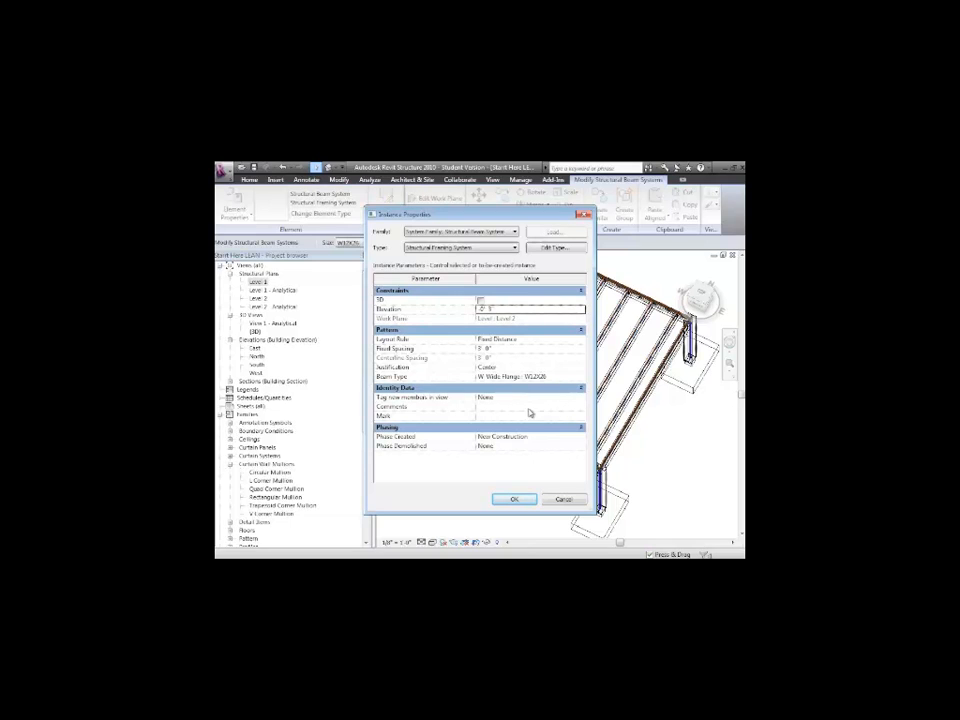
pyautogui.click(514, 499)
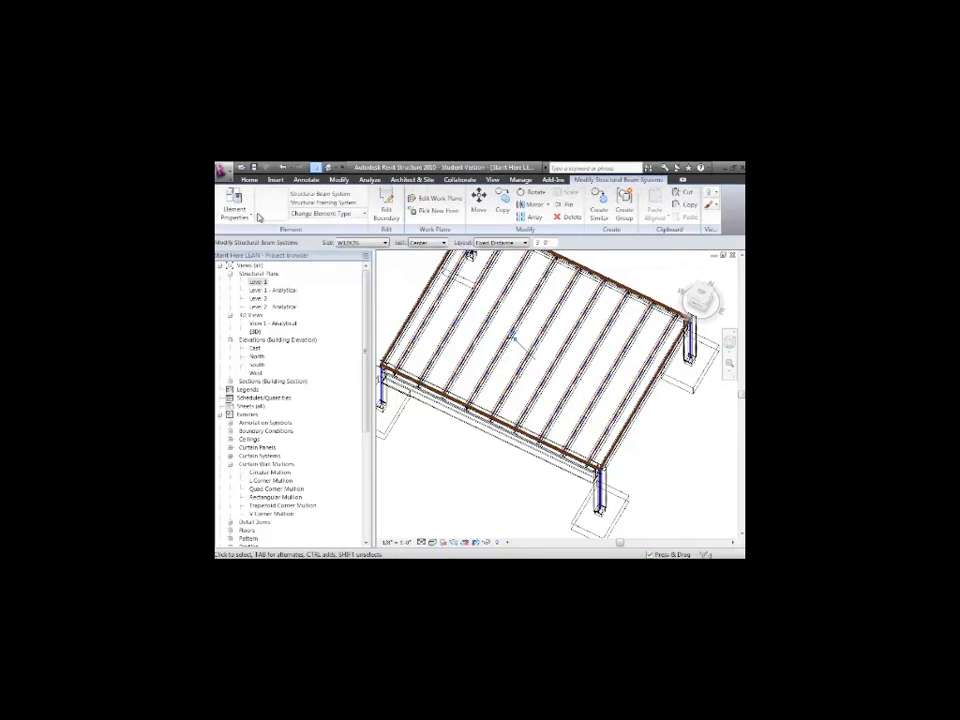
pyautogui.click(236, 207)
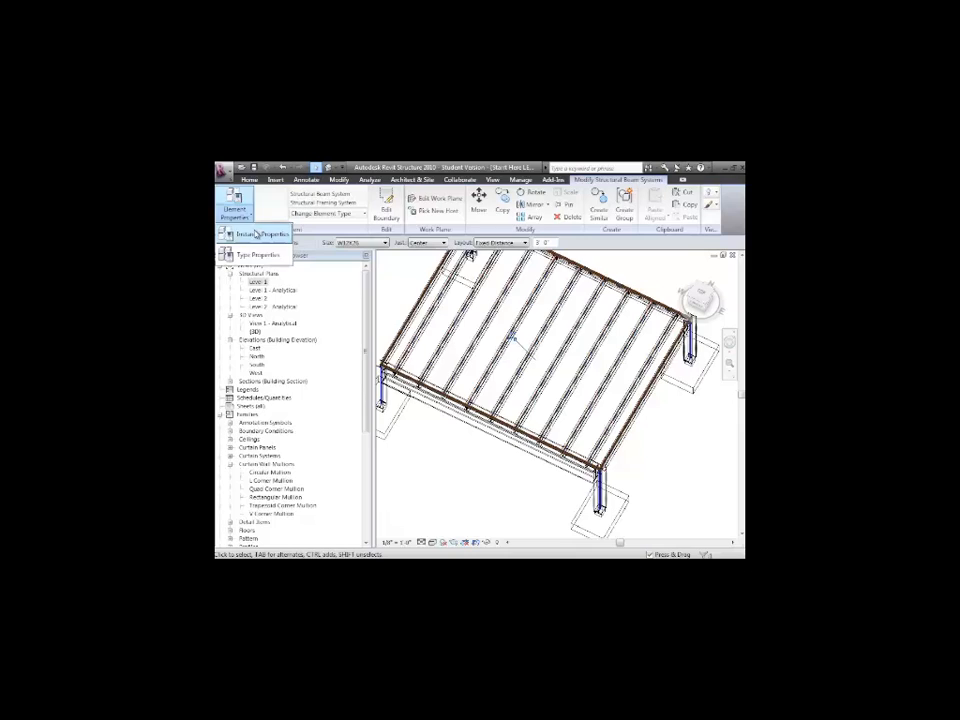
pyautogui.click(260, 233)
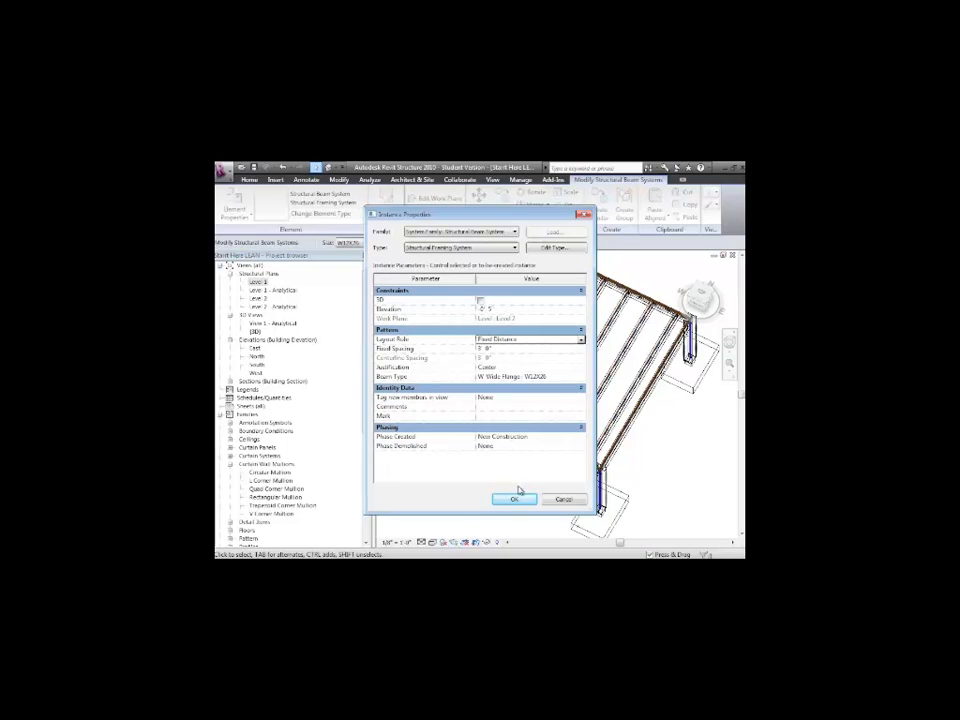
pyautogui.click(514, 499)
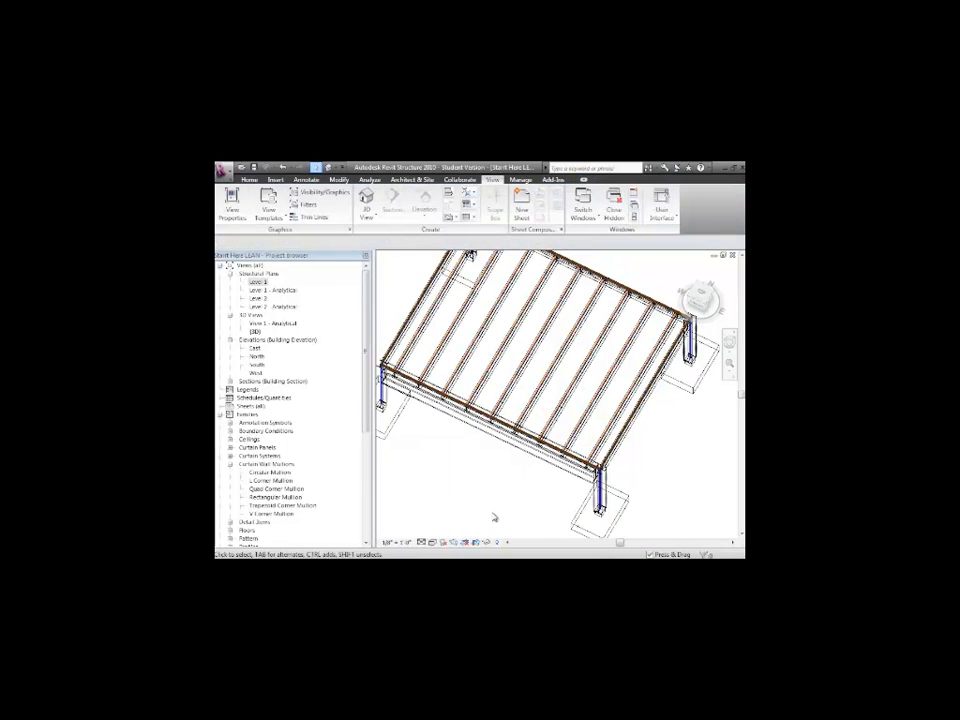